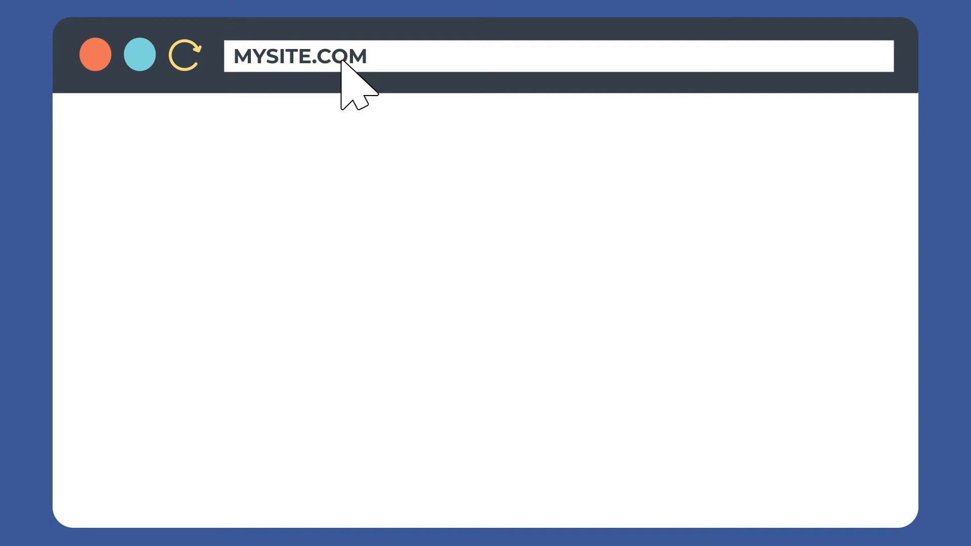
# Step: Delete all cached pages from the WP Super Cache settings under Delete Cached Pages
pyautogui.click(184, 55)
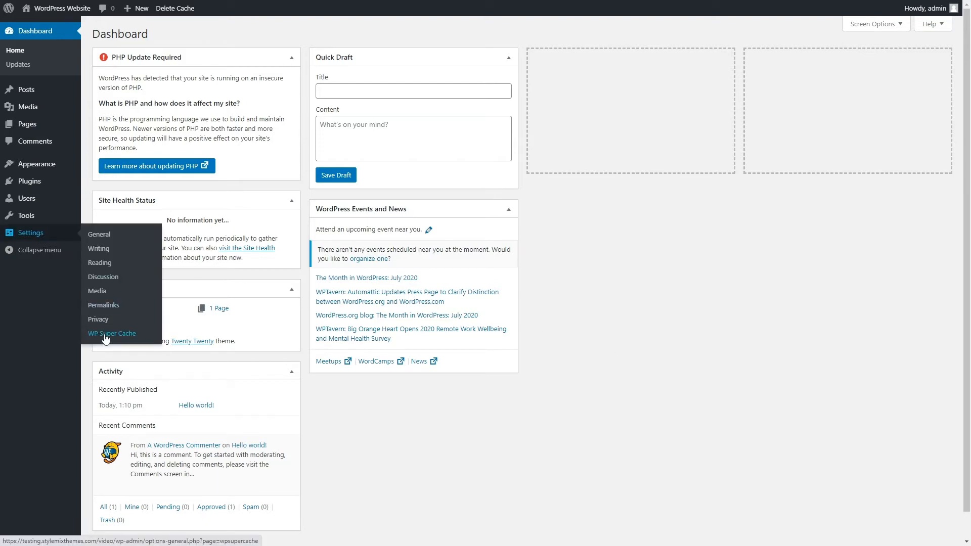
pyautogui.click(111, 333)
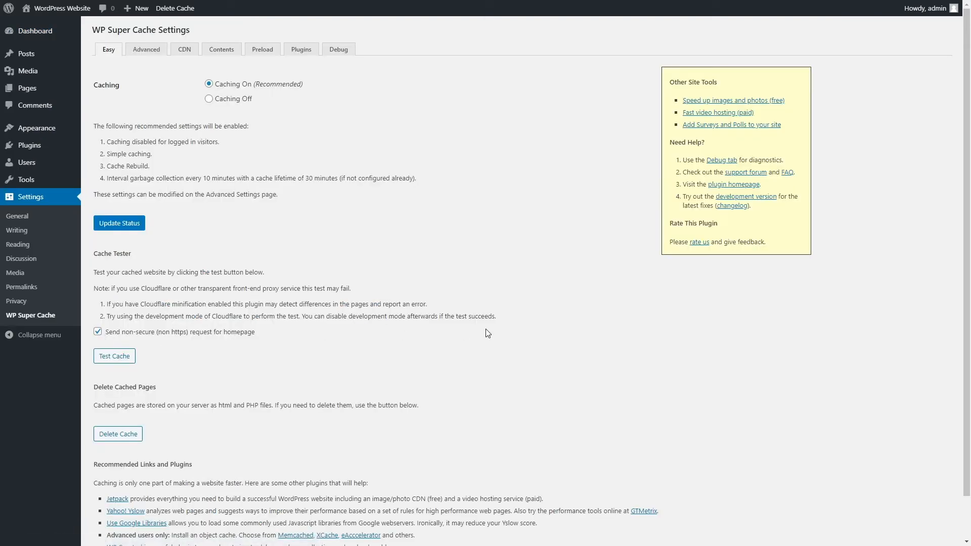
pyautogui.scroll(-3)
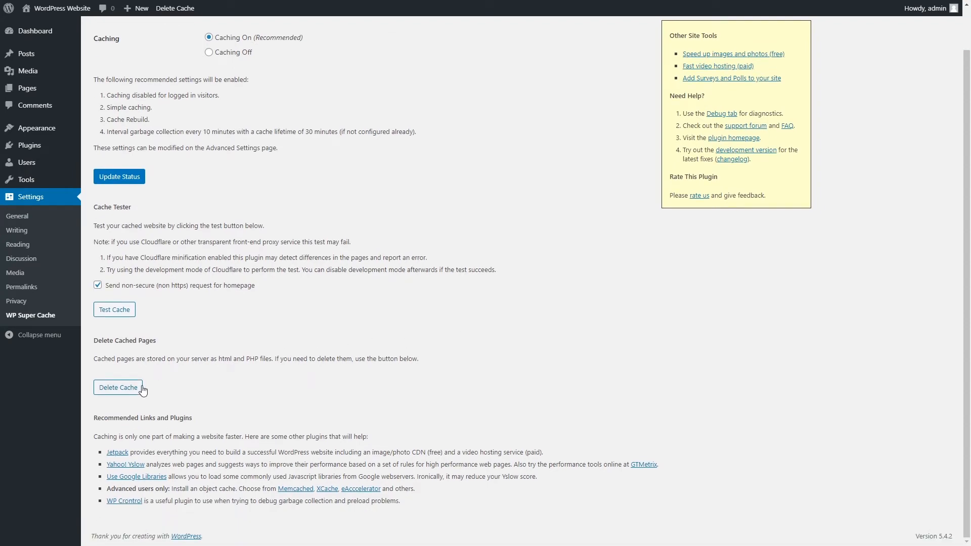
pyautogui.click(221, 49)
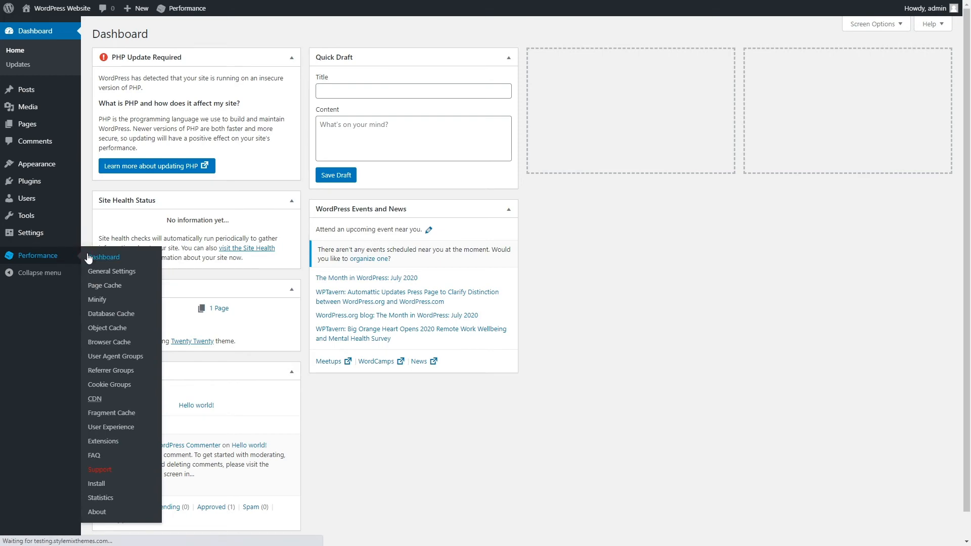
# Step: Empty all caches from the W3 Total Cache Performance dashboard
pyautogui.click(105, 258)
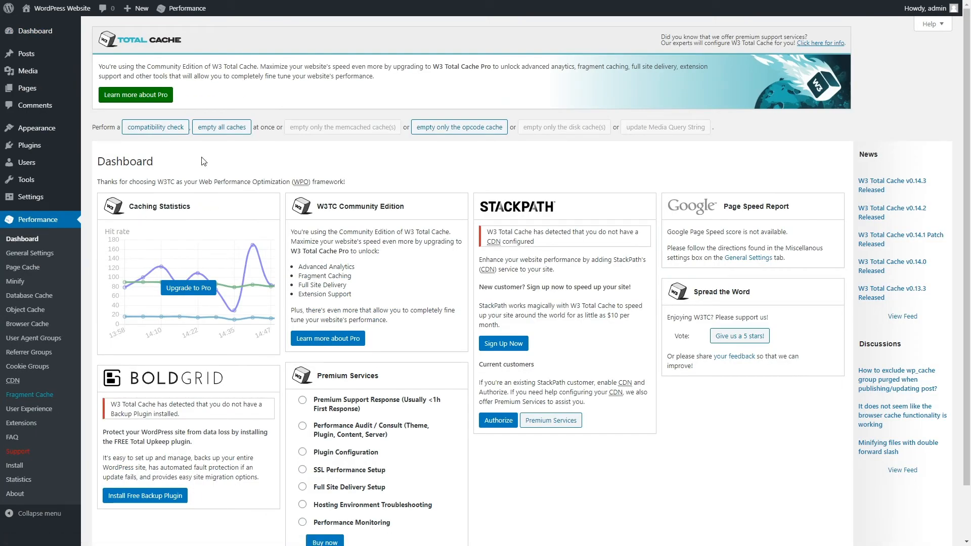
pyautogui.click(221, 127)
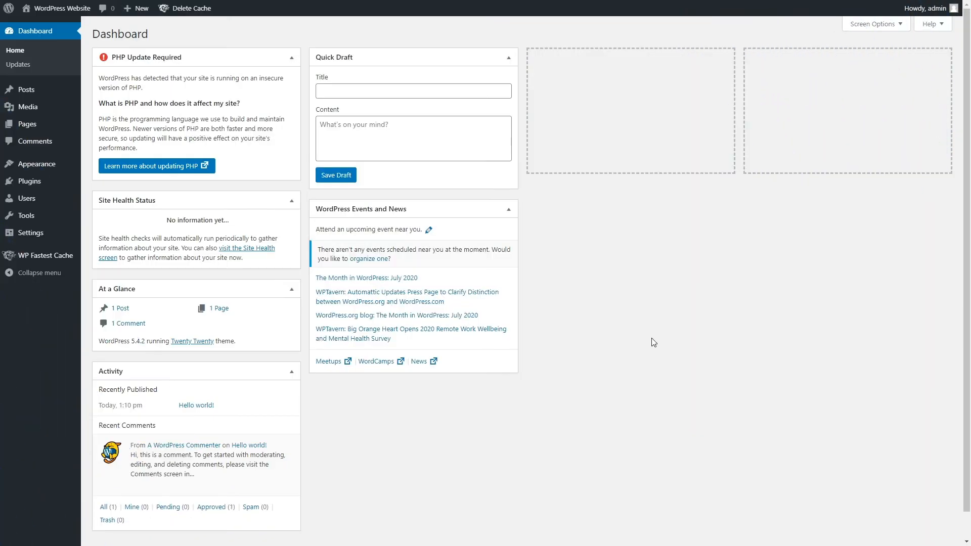
pyautogui.moveTo(45, 254)
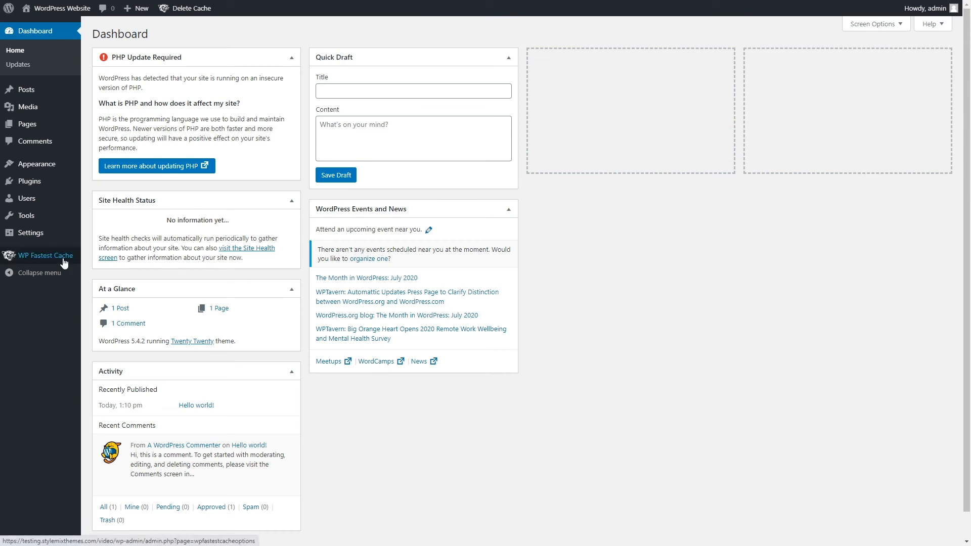
# Step: Clear all cache files from WP Fastest Cache's Delete Cache options
pyautogui.click(38, 255)
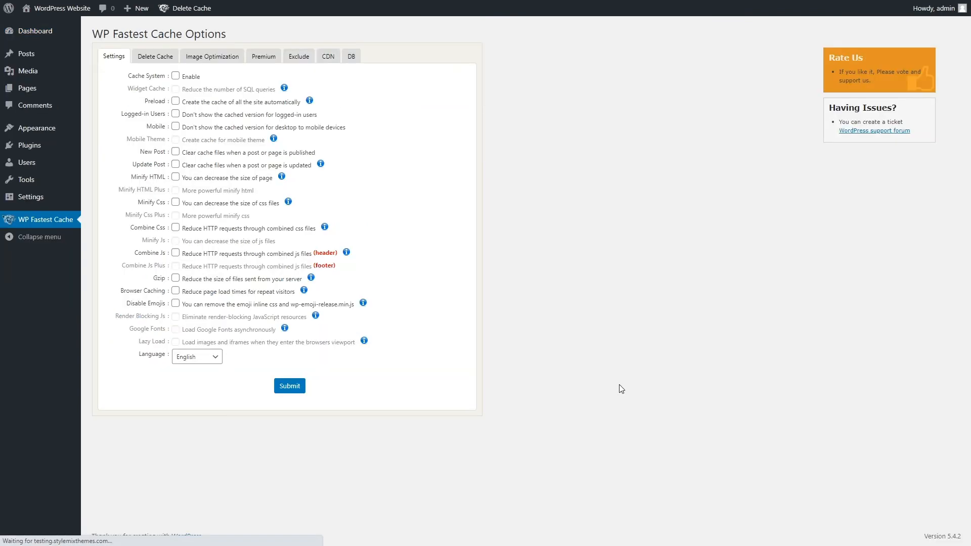
pyautogui.click(154, 56)
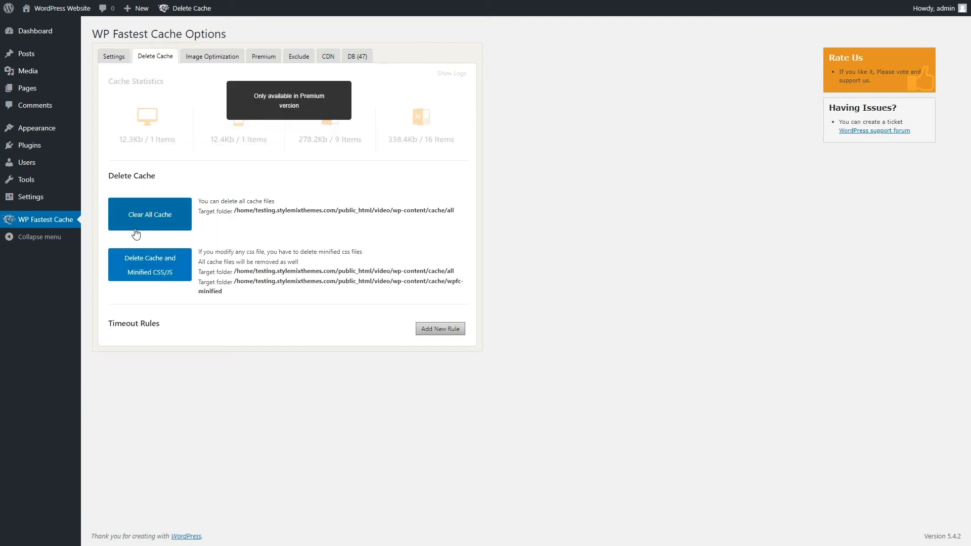
pyautogui.click(149, 213)
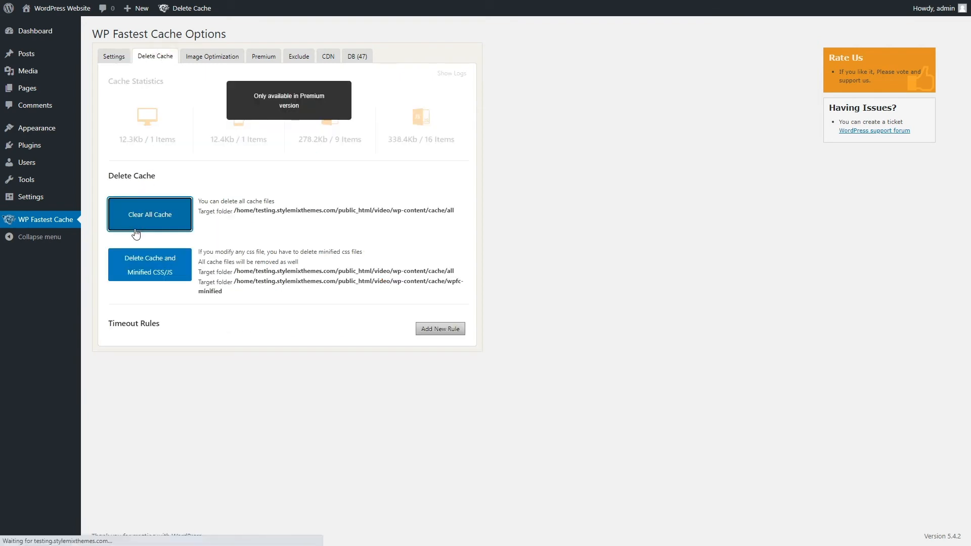
pyautogui.click(149, 213)
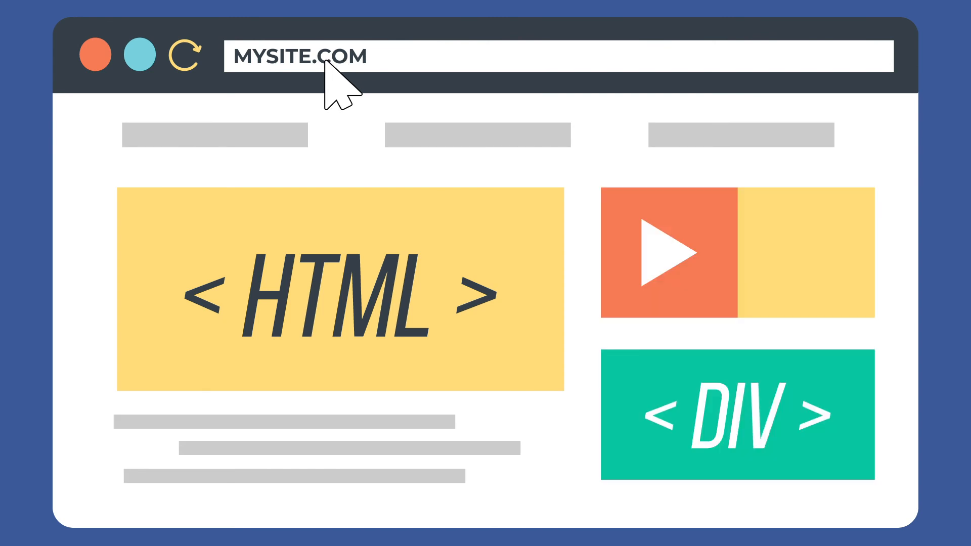
pyautogui.click(184, 55)
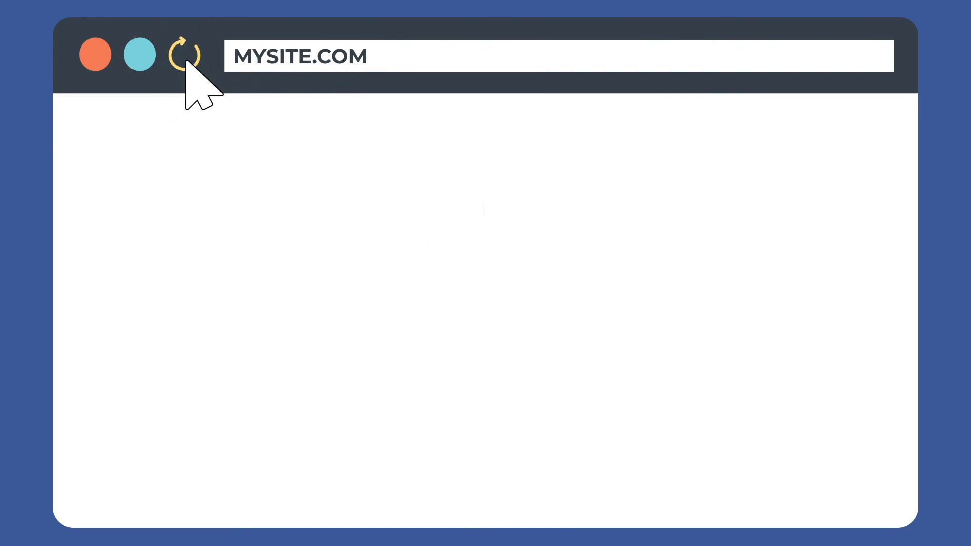
pyautogui.click(184, 56)
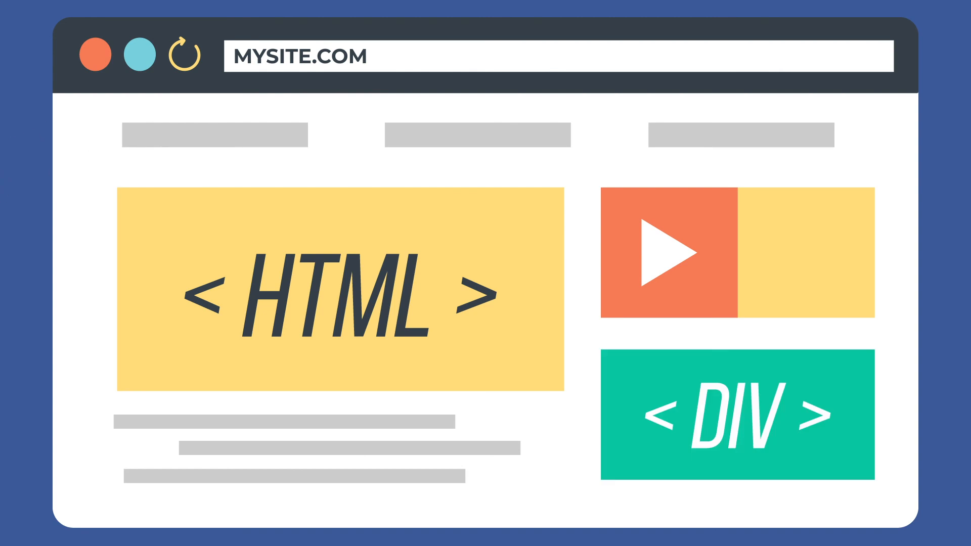